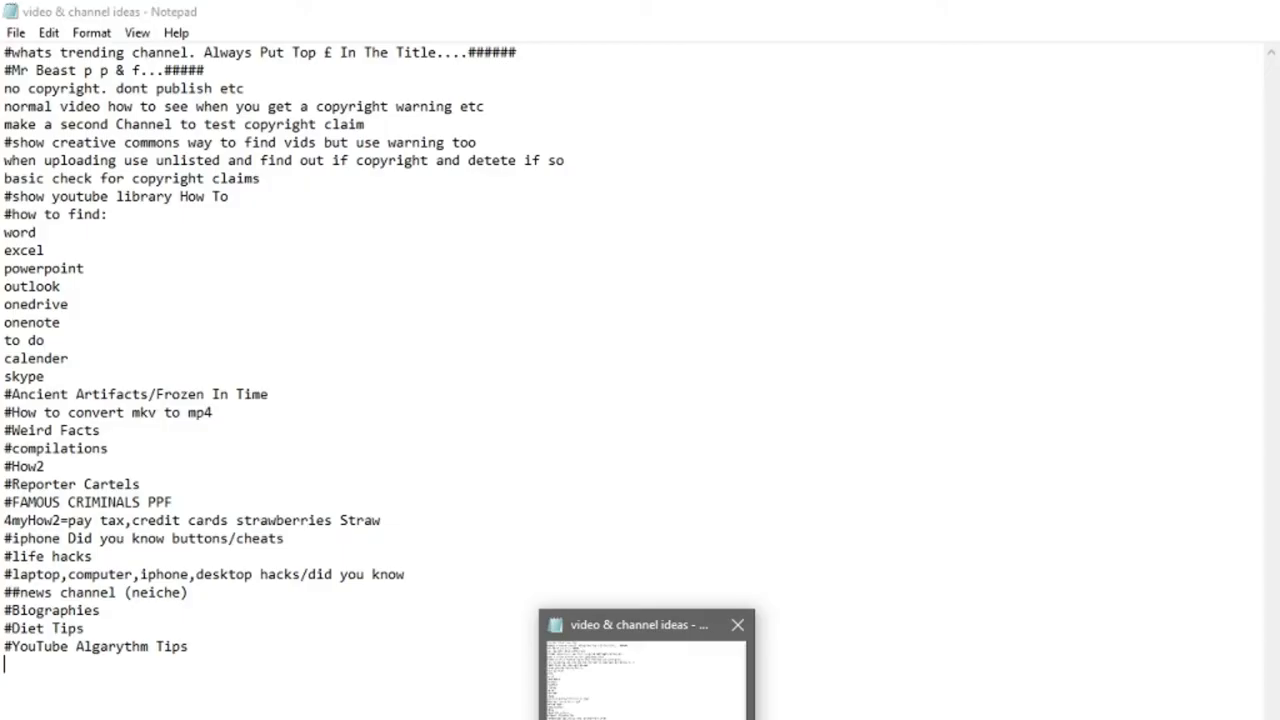
mouse_move(640, 626)
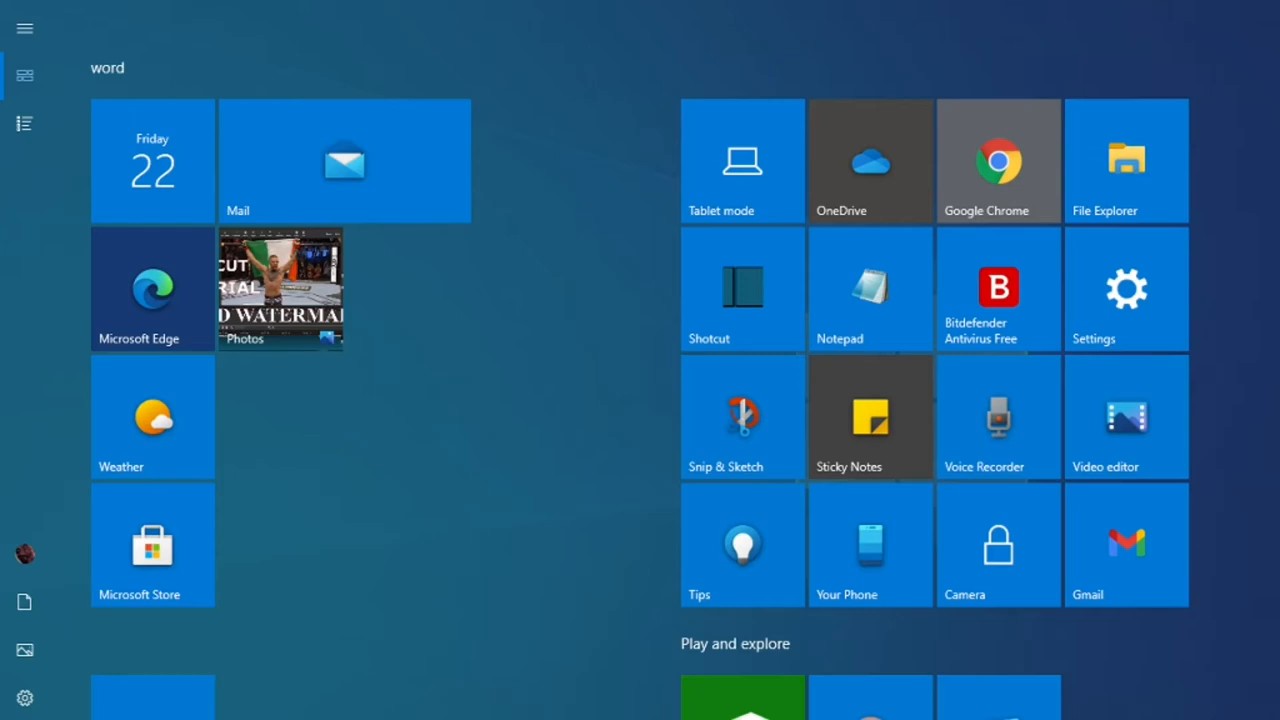
mouse_move(377, 583)
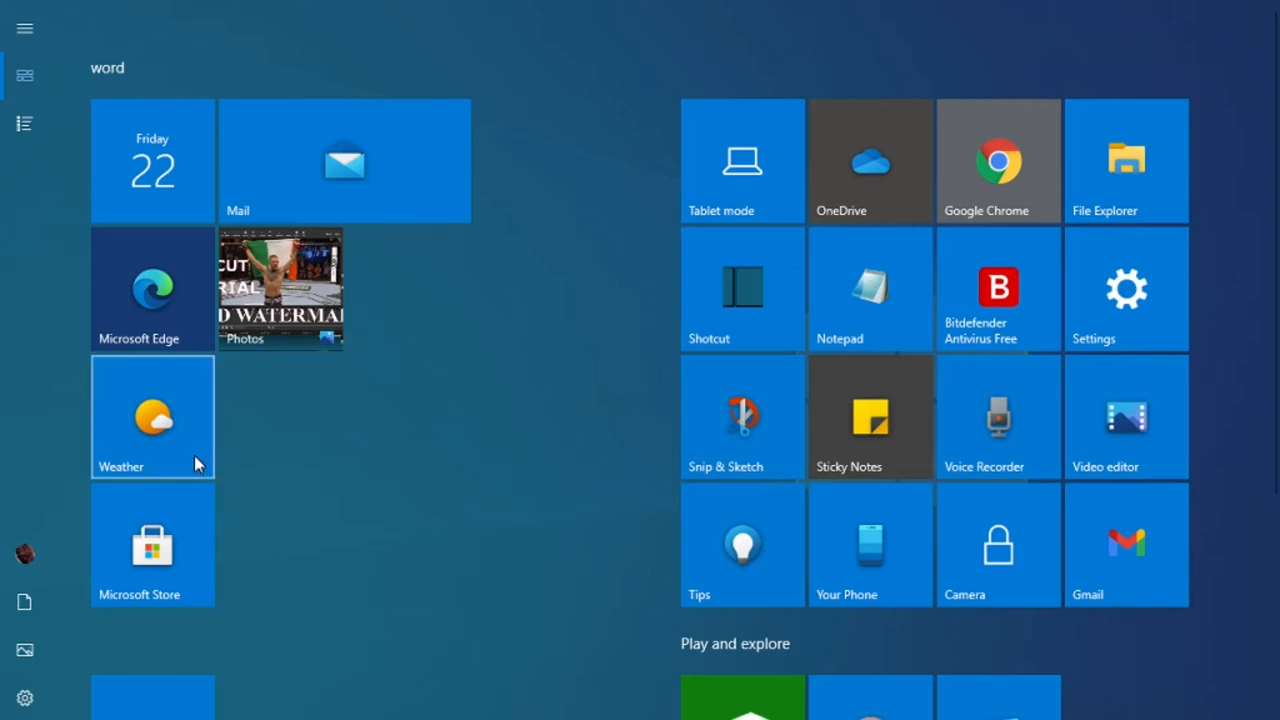
- Switch the Start menu from tiles to the All apps list via the left rail icon
left_click(25, 28)
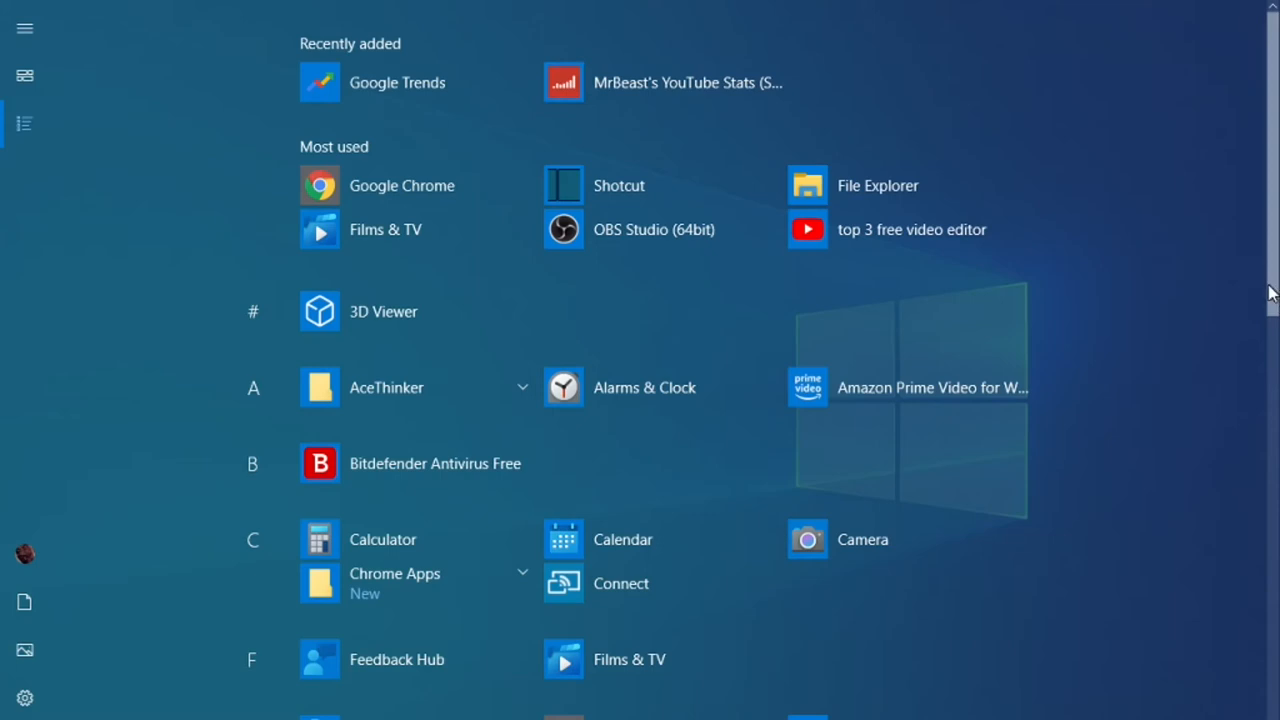
- Scroll the All apps list down to the O section and launch Office
scroll("down", 3)
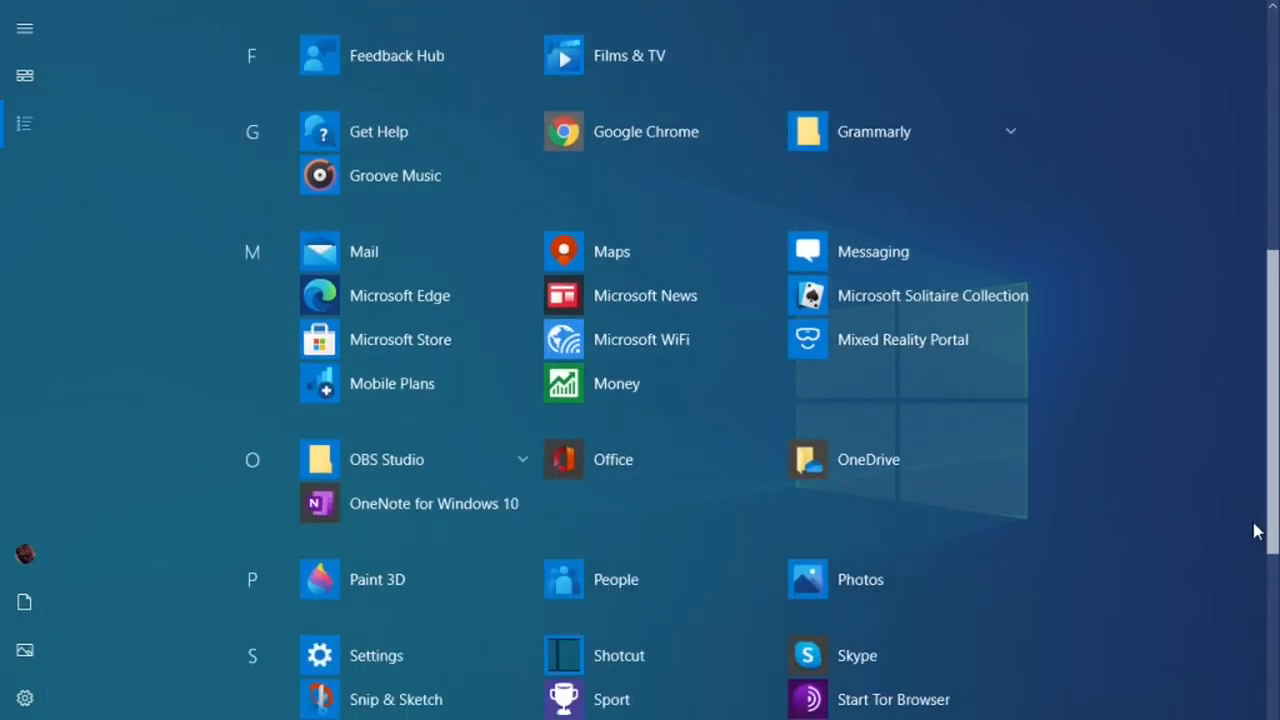
scroll("down", 3)
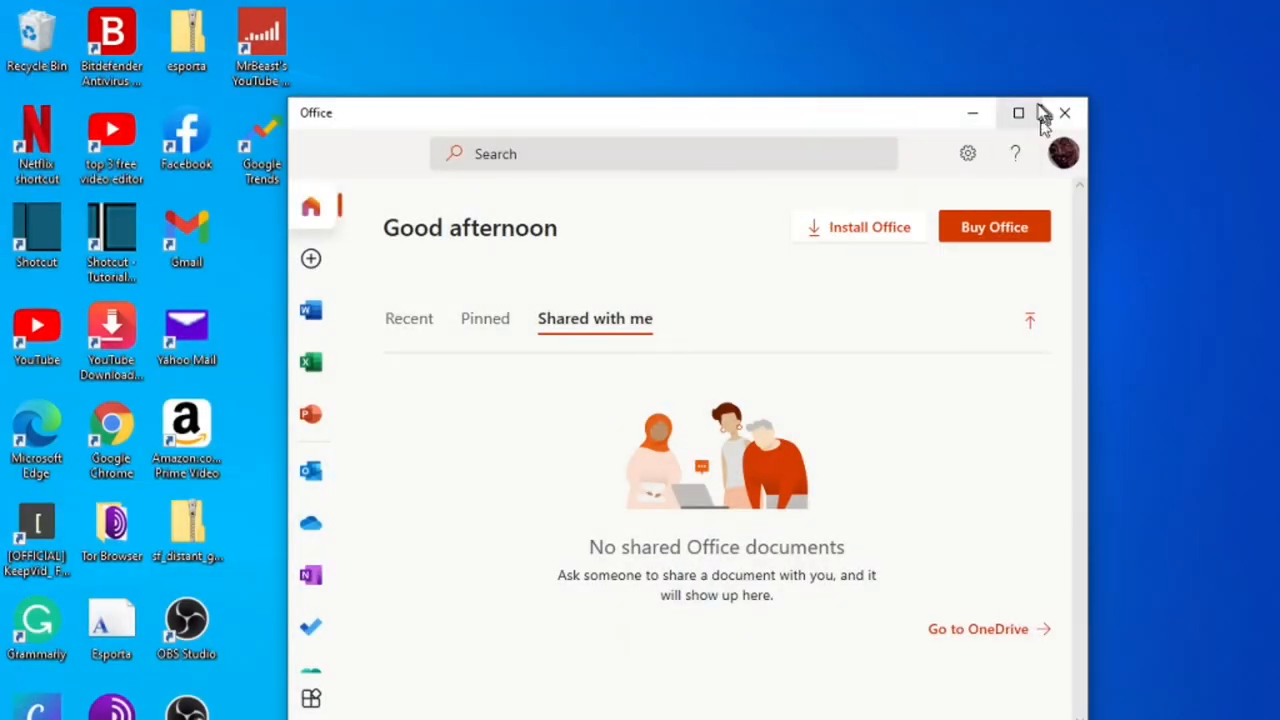
- Maximize the Office home window to full screen
left_click(1018, 112)
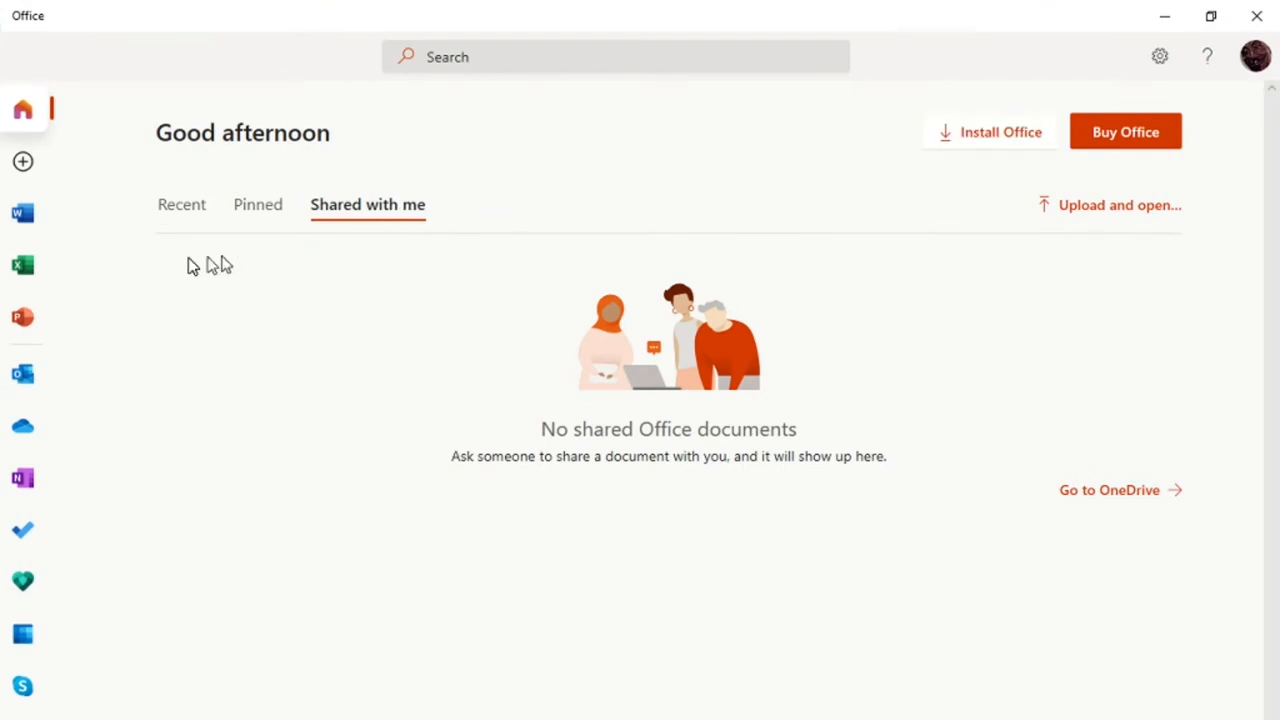
mouse_move(23, 212)
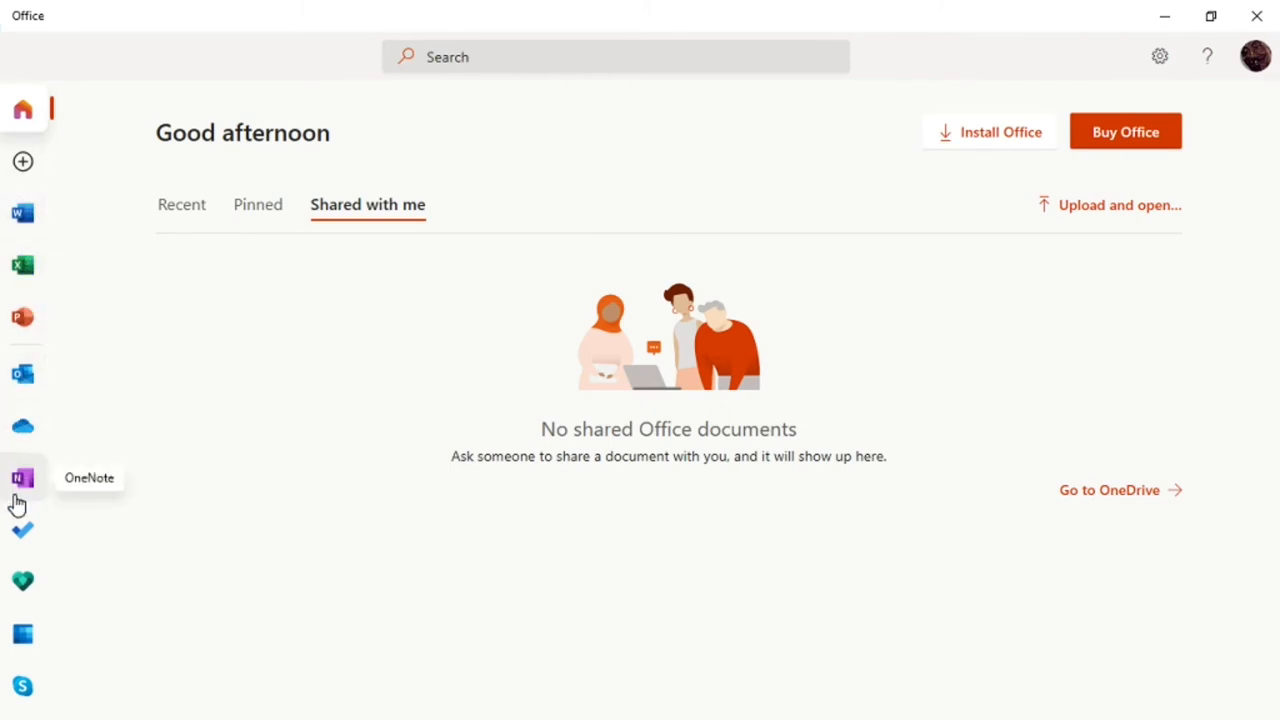
mouse_move(23, 212)
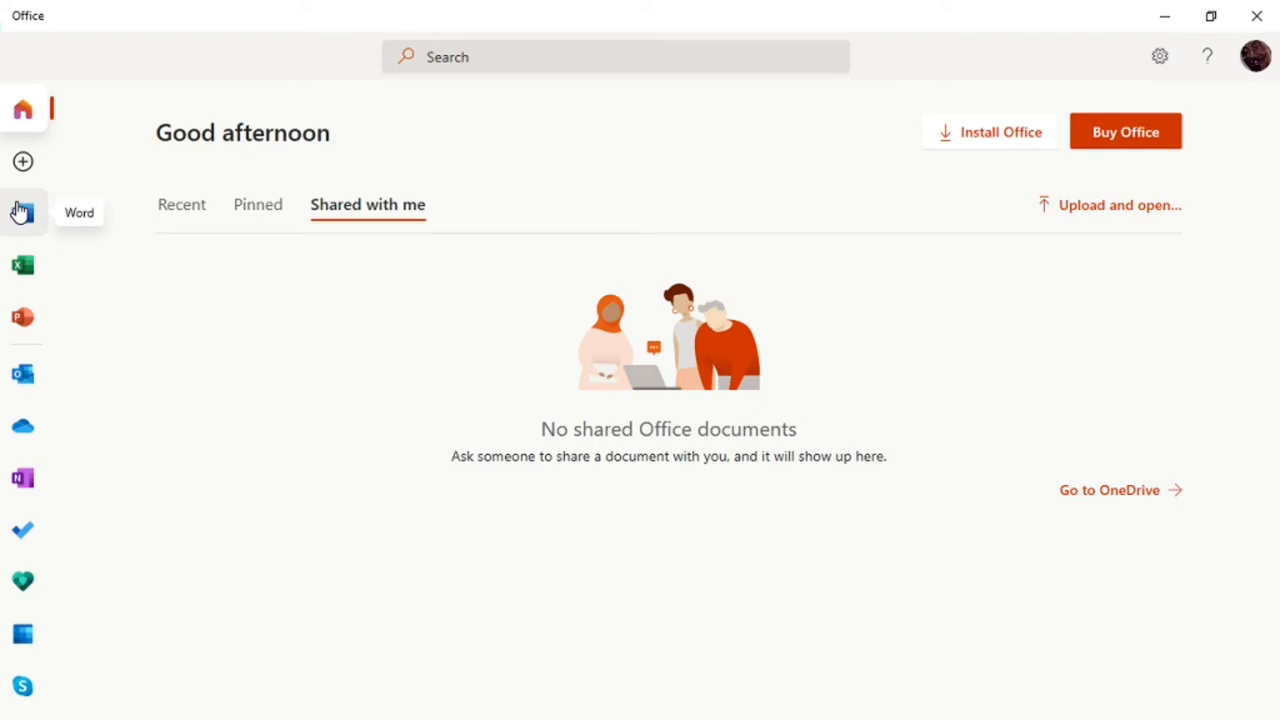
mouse_move(22, 276)
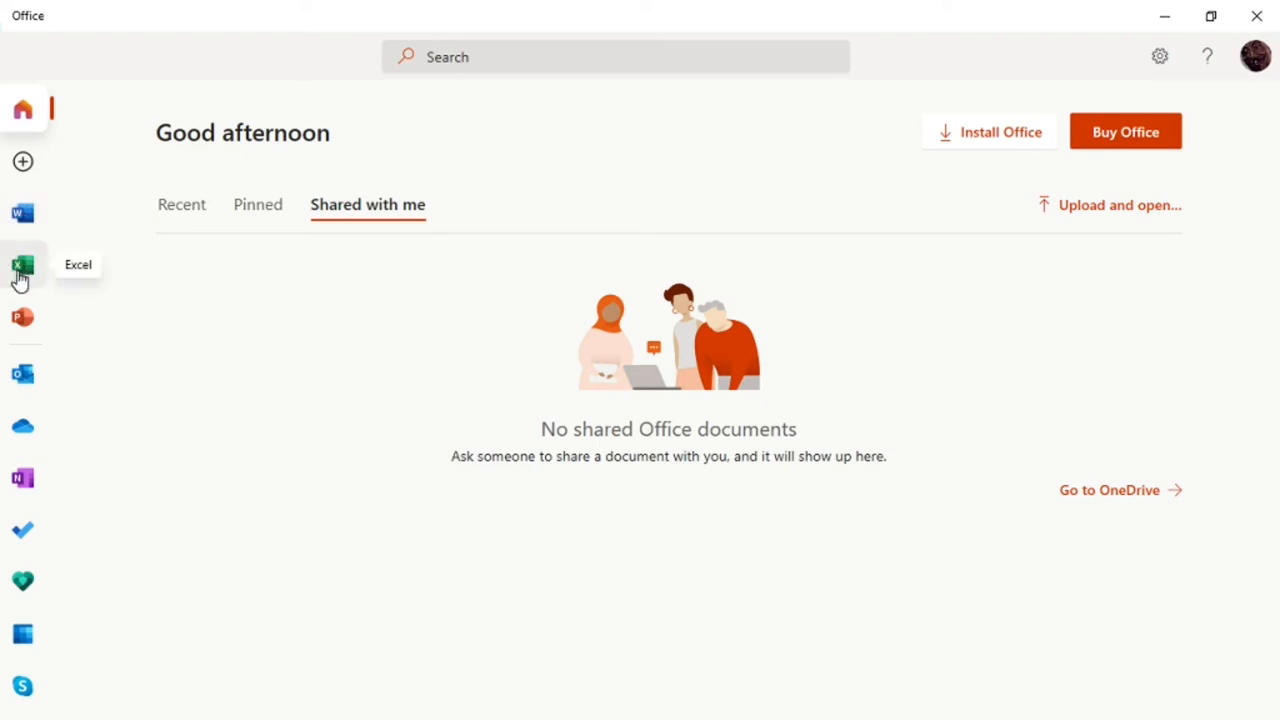
mouse_move(22, 325)
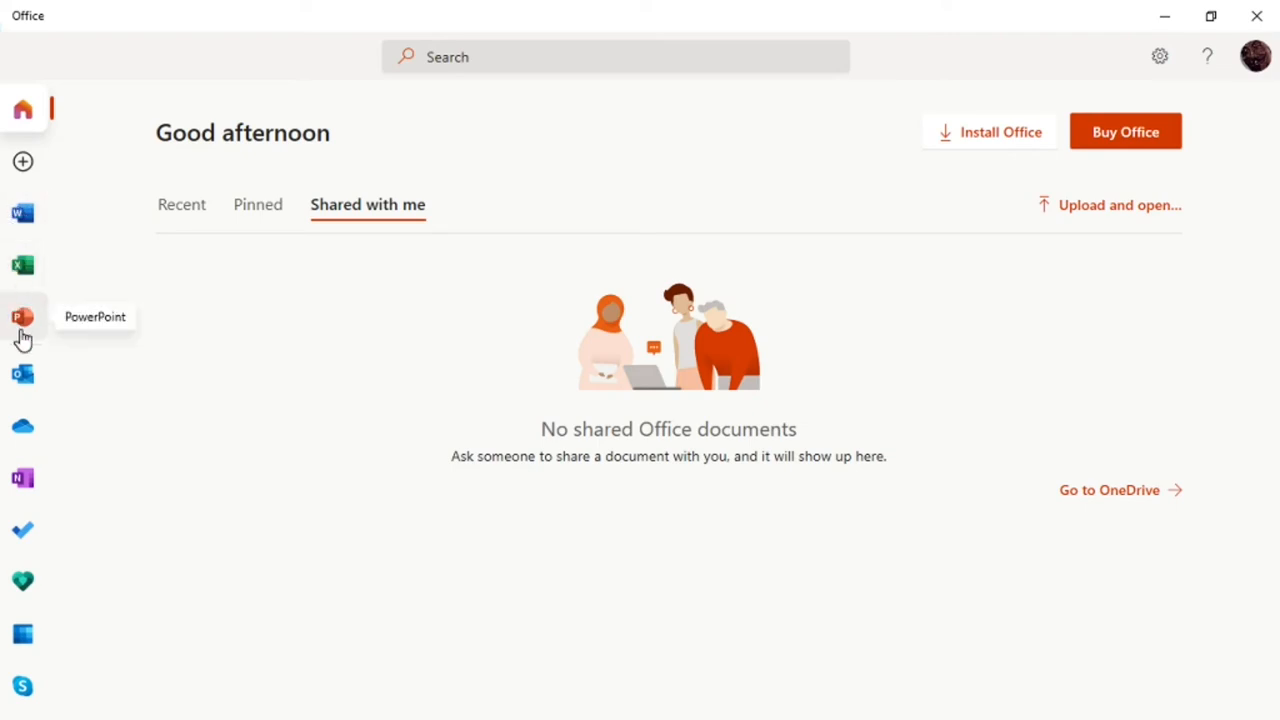
mouse_move(21, 386)
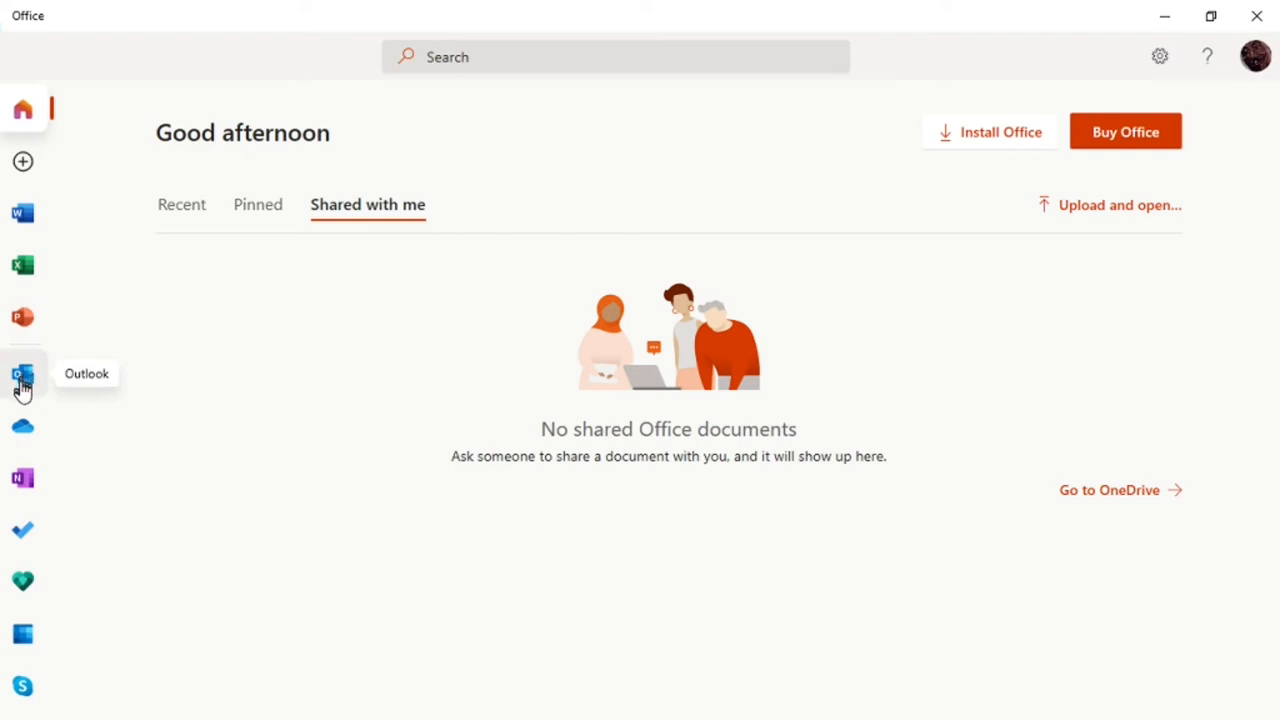
mouse_move(22, 475)
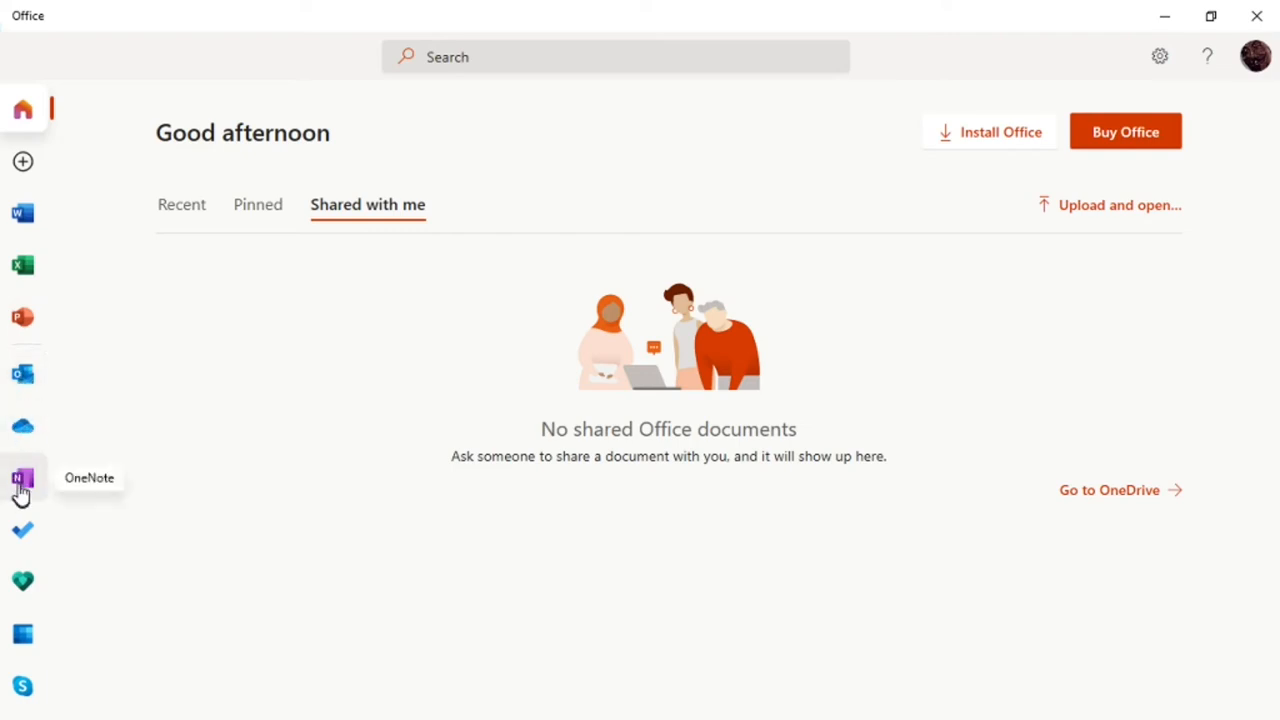
mouse_move(24, 530)
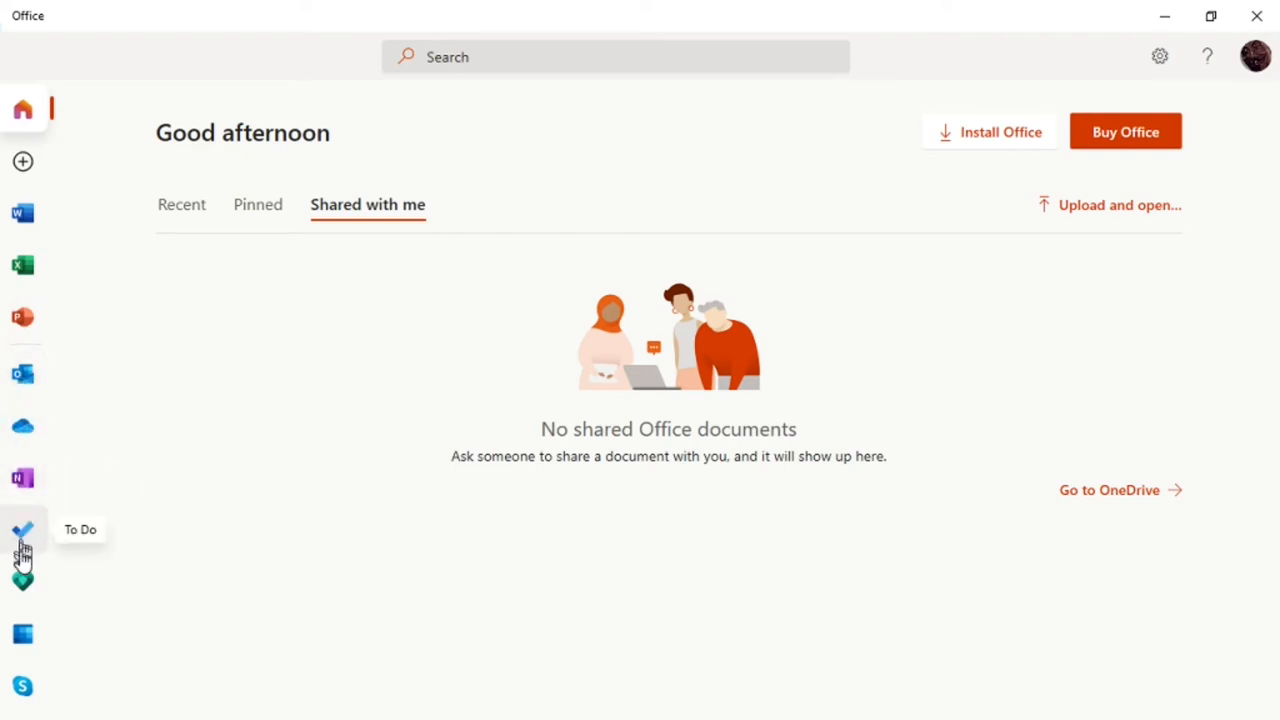
mouse_move(33, 686)
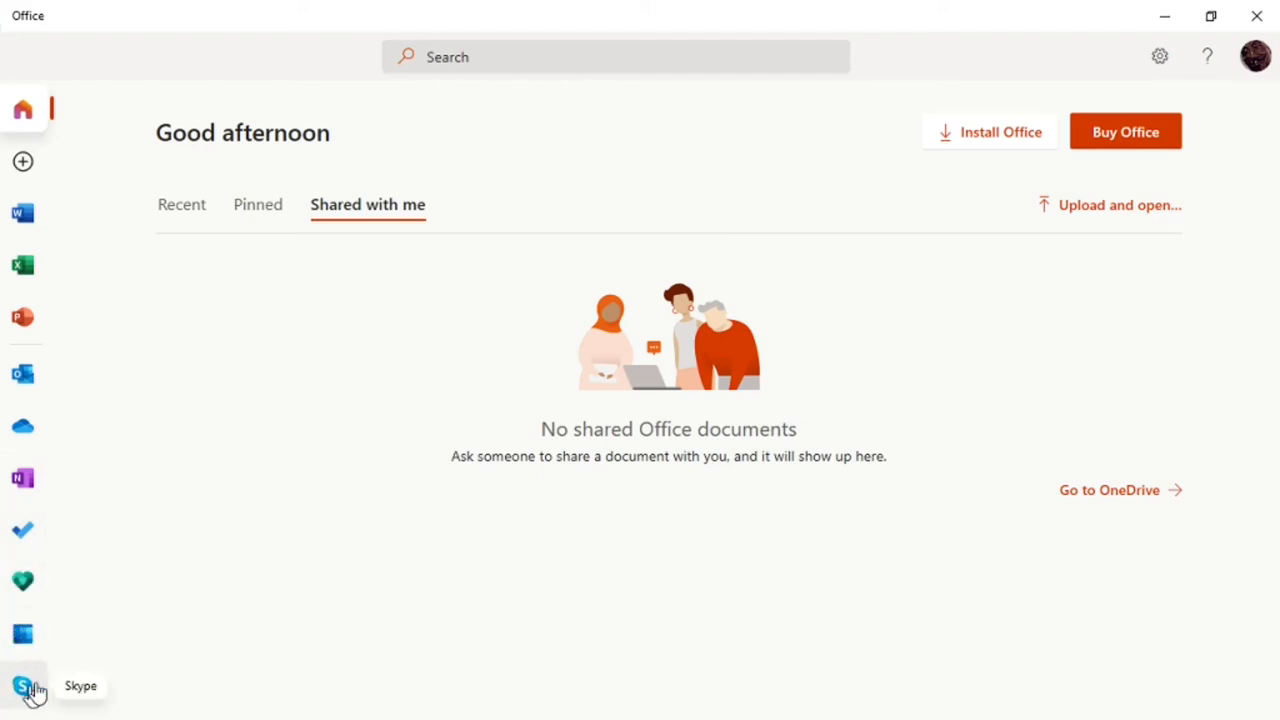
mouse_move(240, 604)
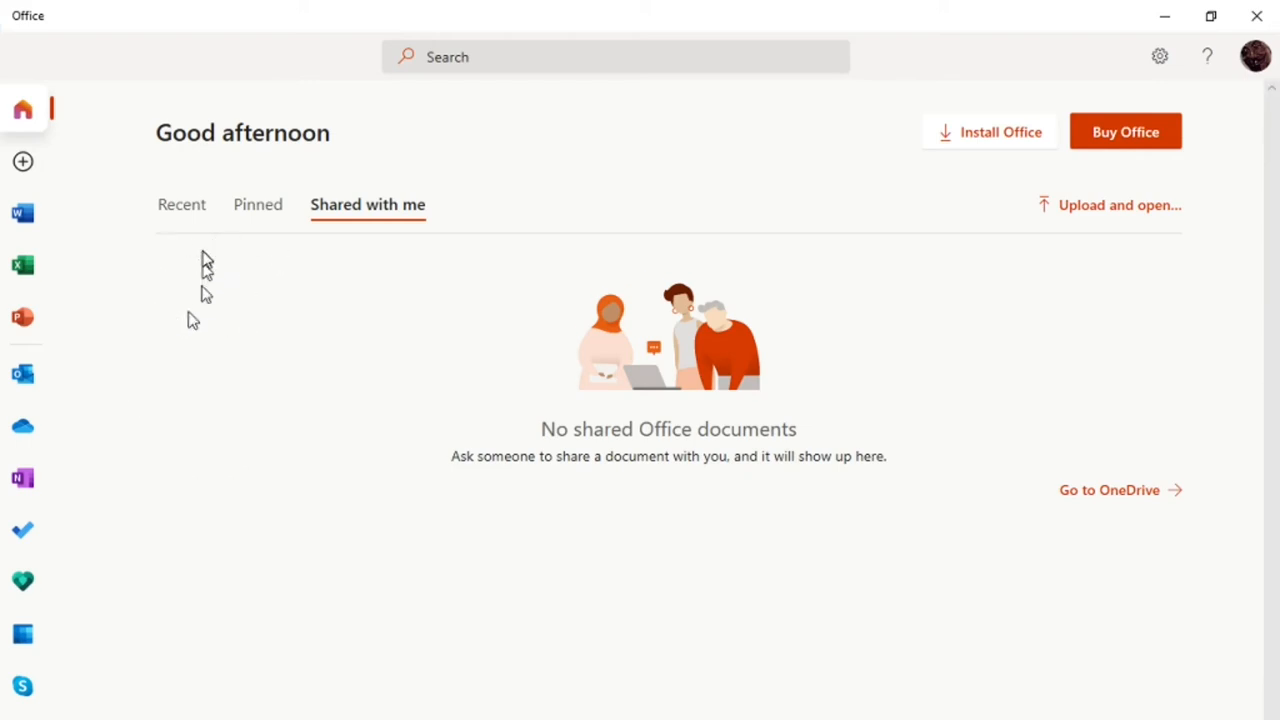
mouse_move(81, 278)
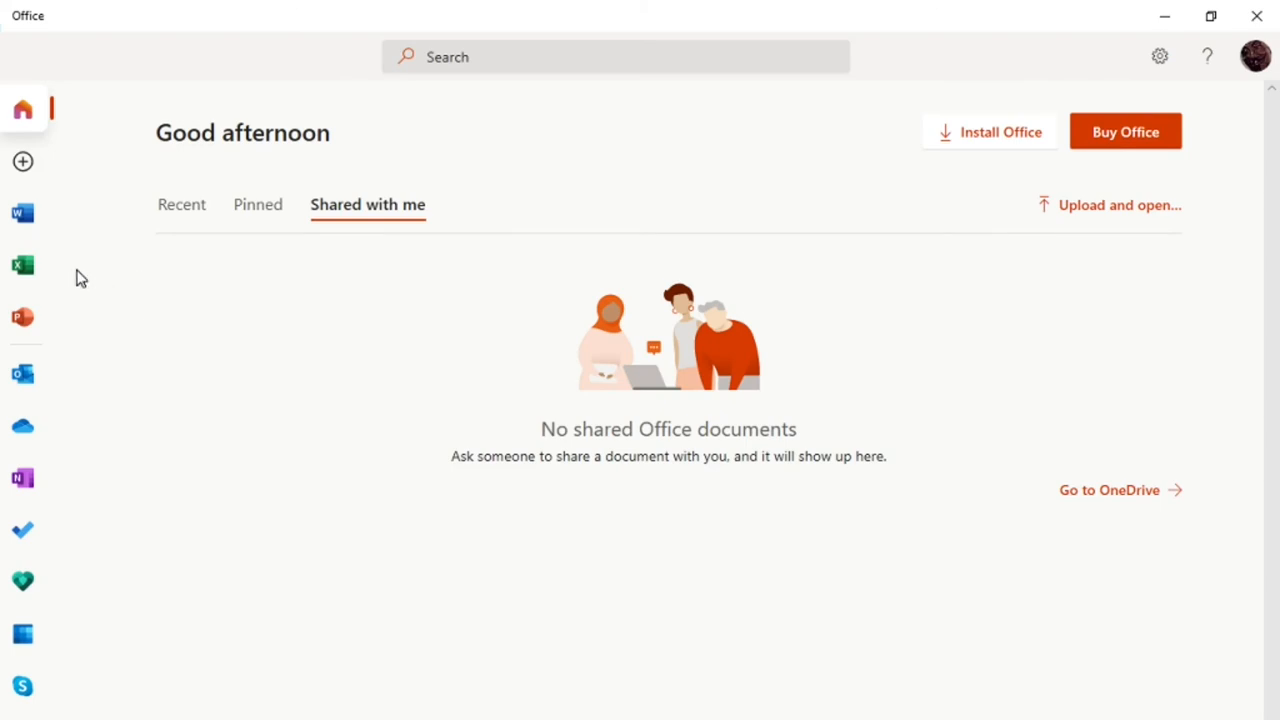
mouse_move(24, 423)
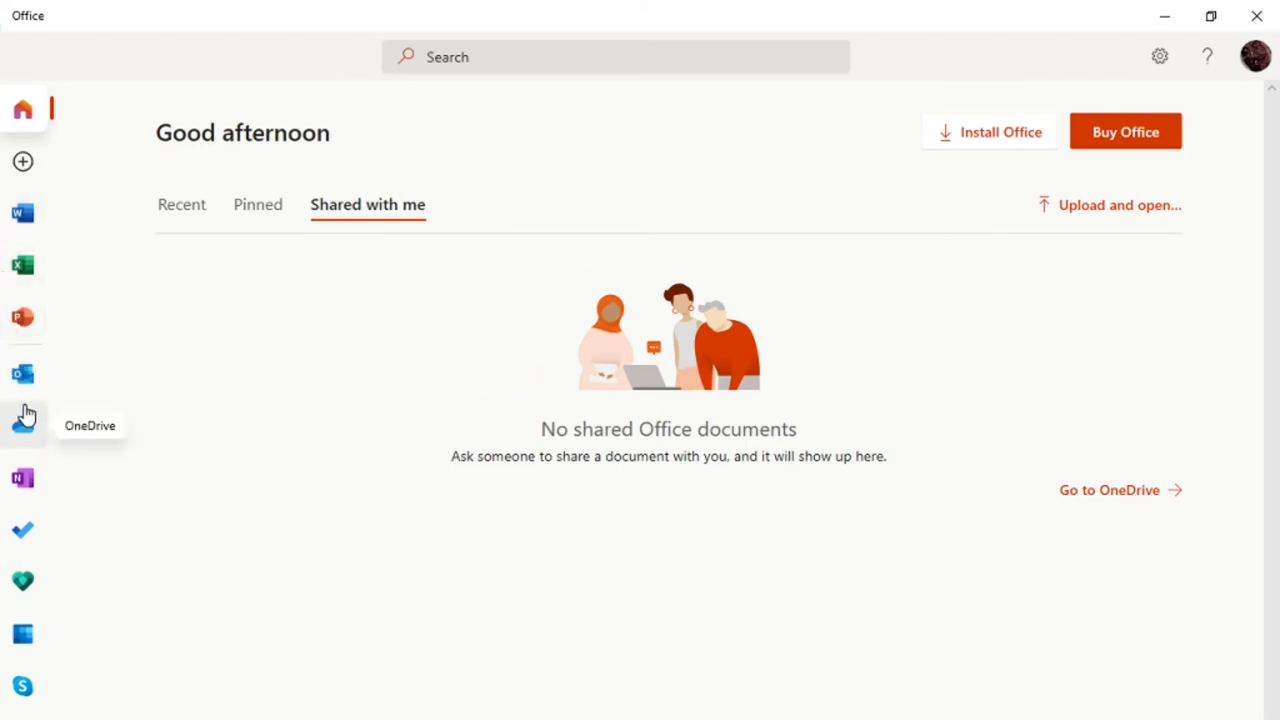
mouse_move(131, 427)
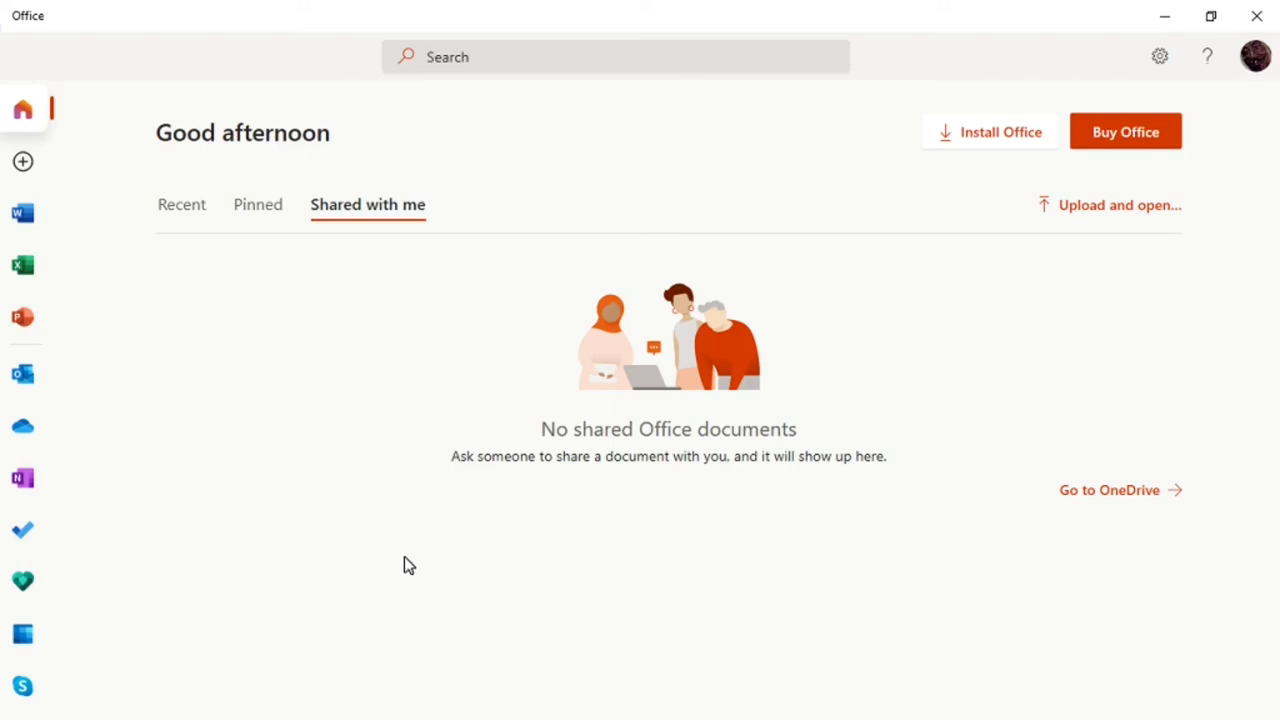
mouse_move(419, 492)
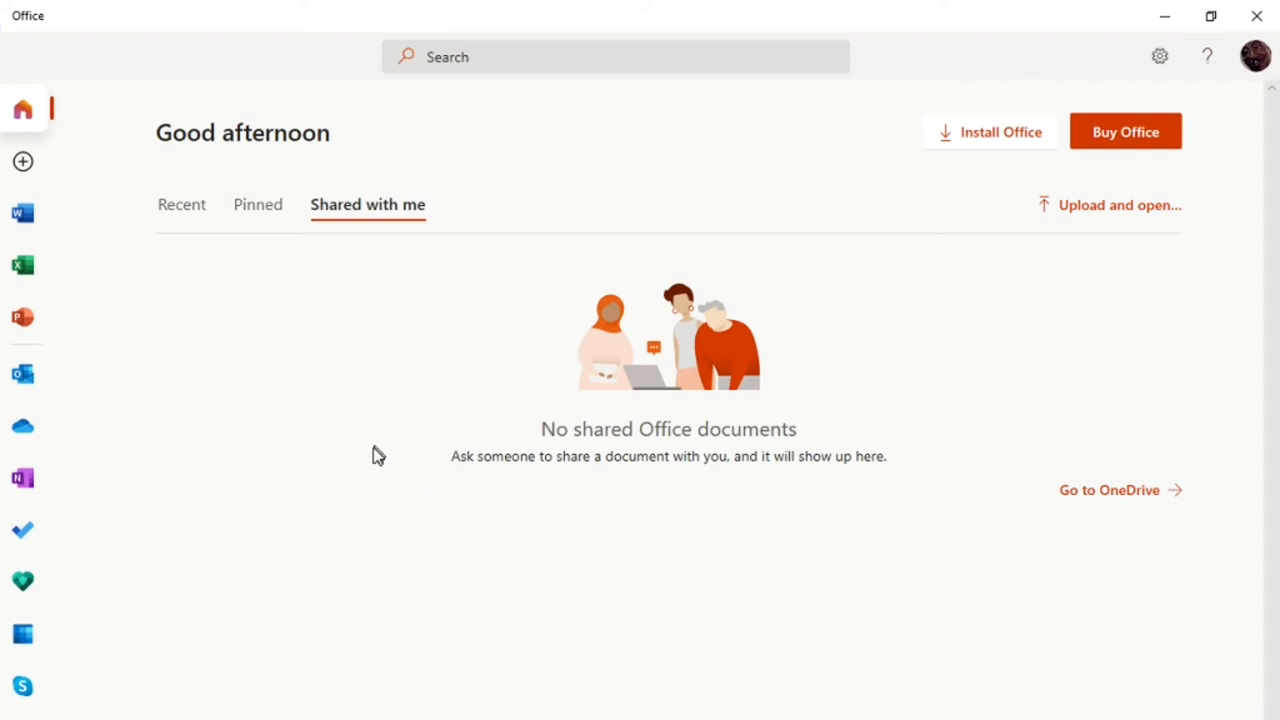
mouse_move(384, 404)
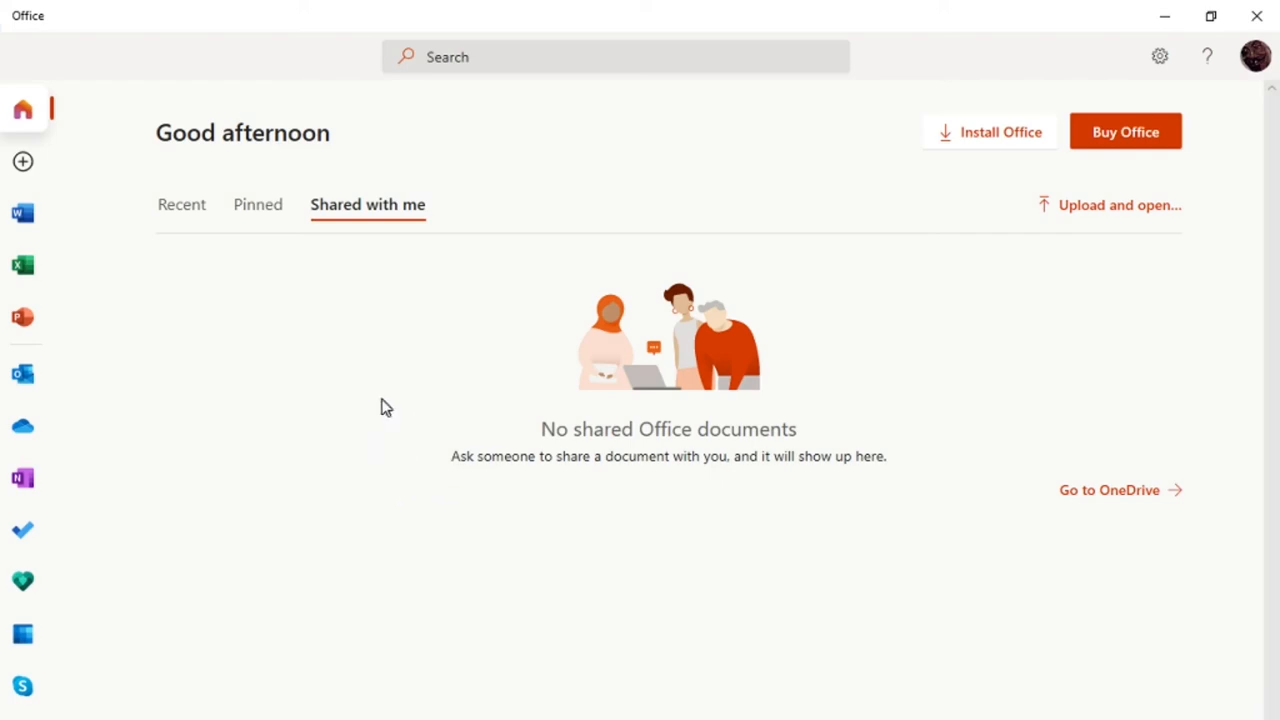